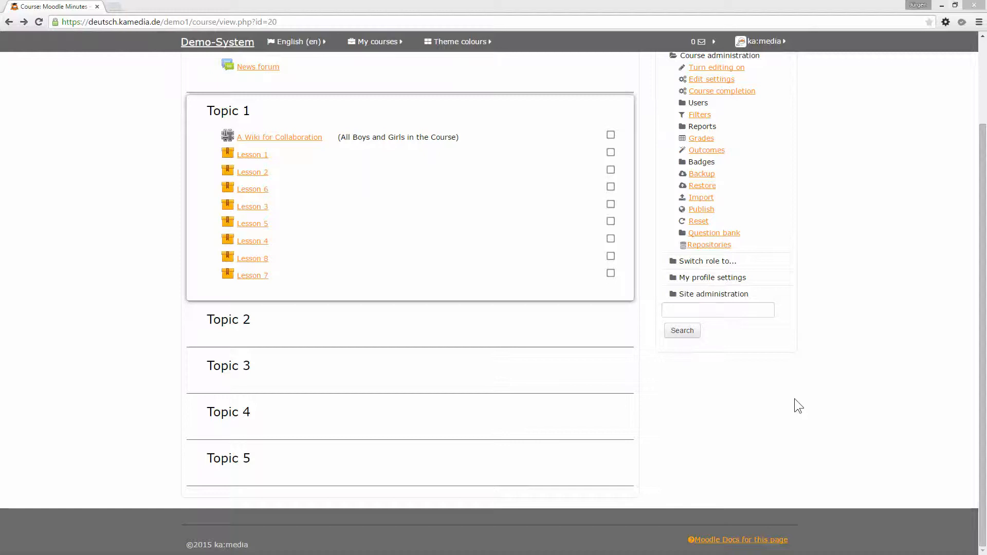
{"action": "mouse_move", "coordinate": [650, 289]}
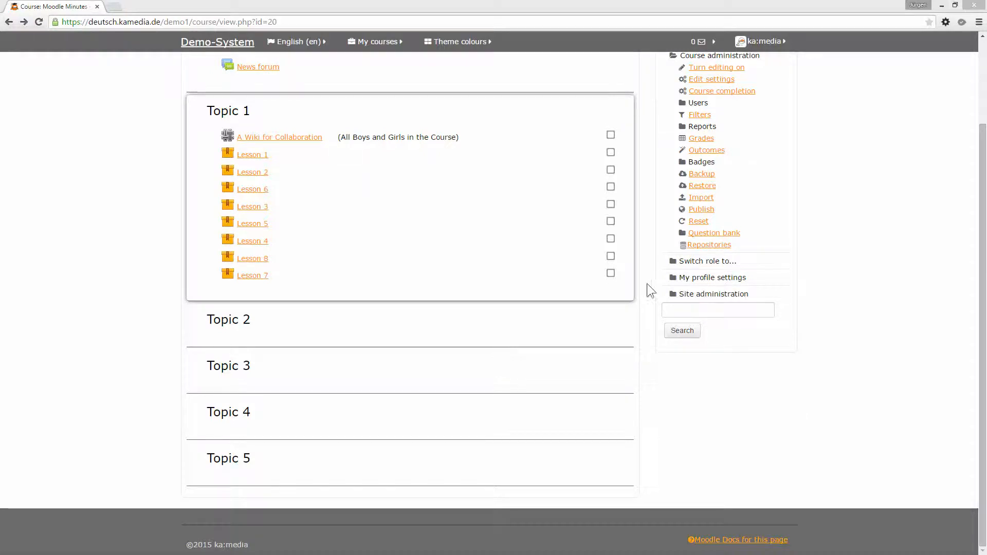
Expand Site administration in the Administration block to list its categories.
{"action": "left_click", "coordinate": [713, 294]}
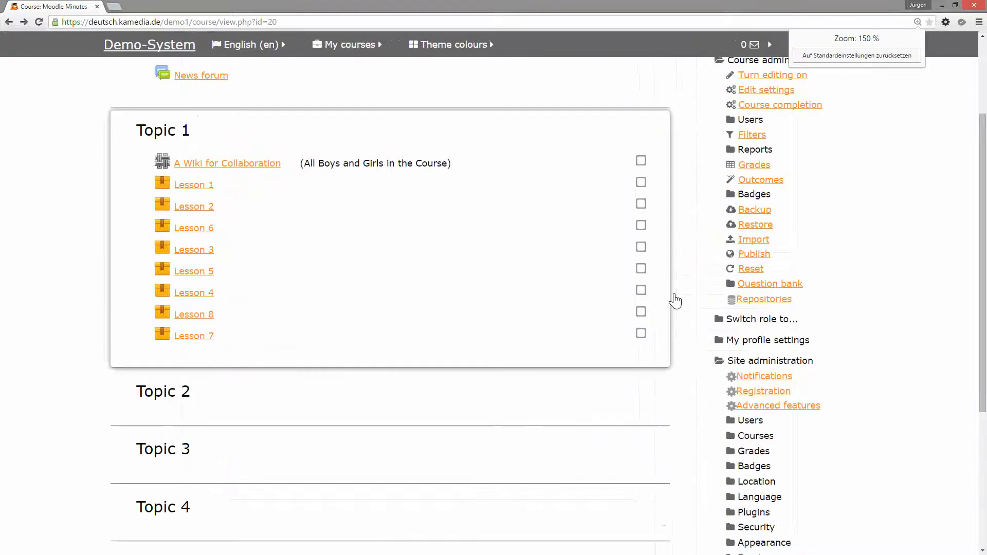
Open Development > Experimental > Experimental settings in the admin tree.
{"action": "scroll", "scroll_direction": "down", "scroll_amount": 3}
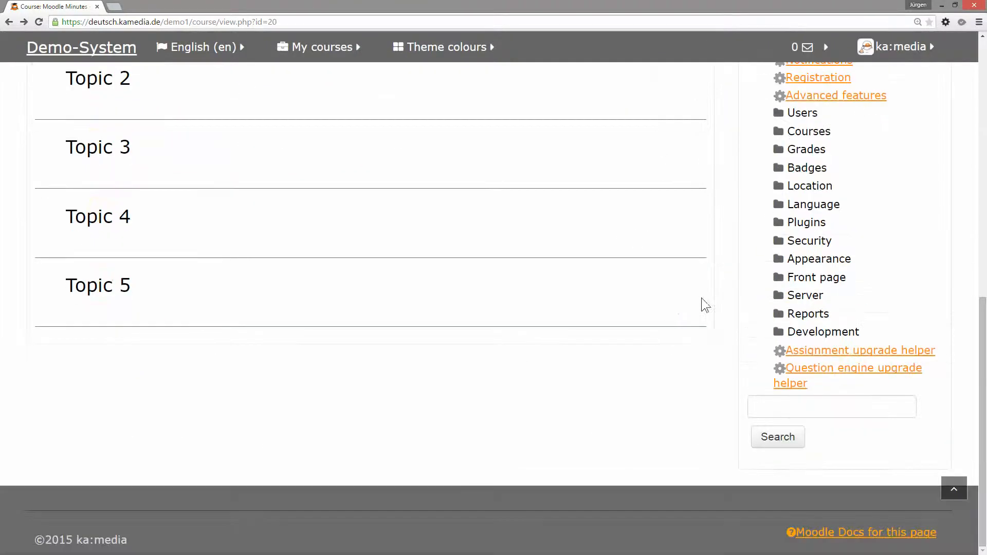
{"action": "left_click", "coordinate": [823, 331]}
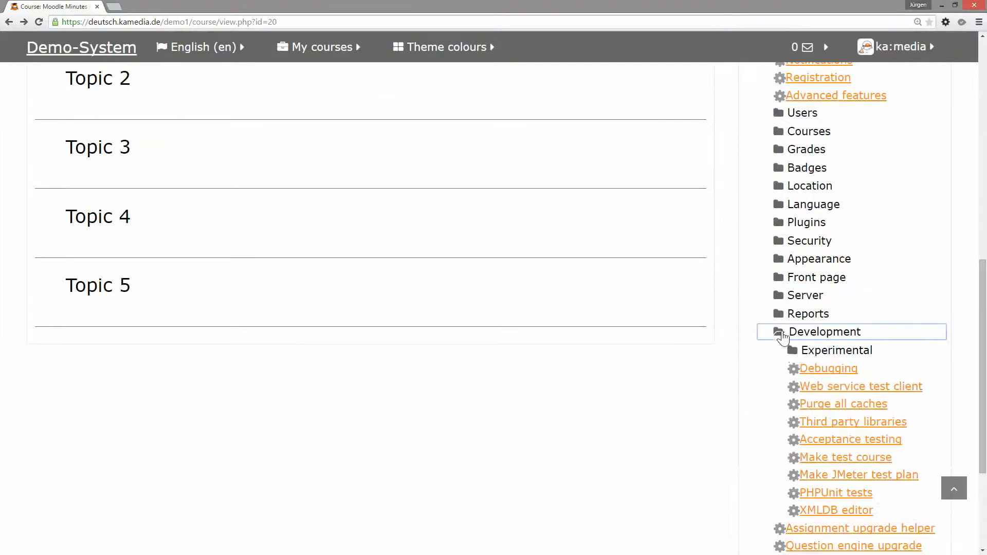
{"action": "left_click", "coordinate": [784, 350]}
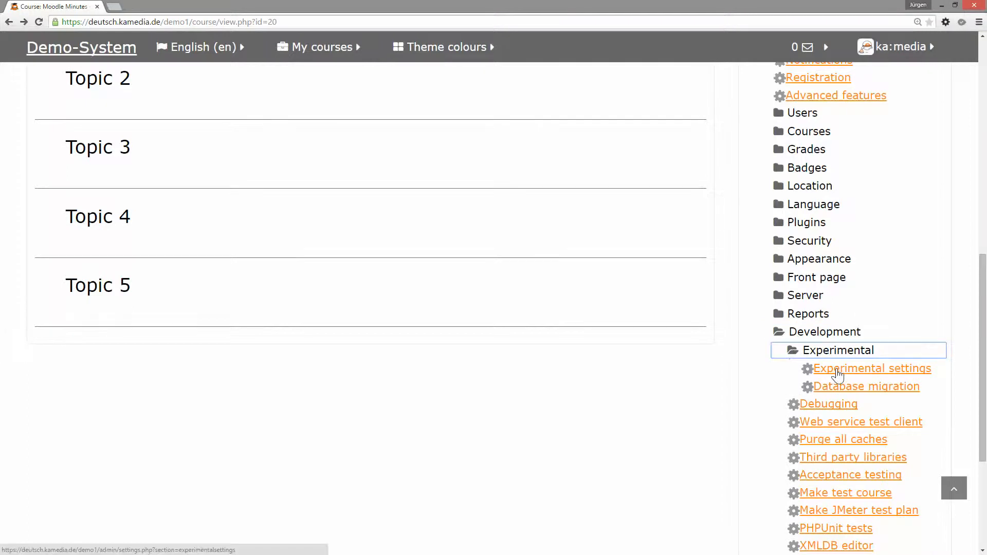
{"action": "left_click", "coordinate": [872, 368]}
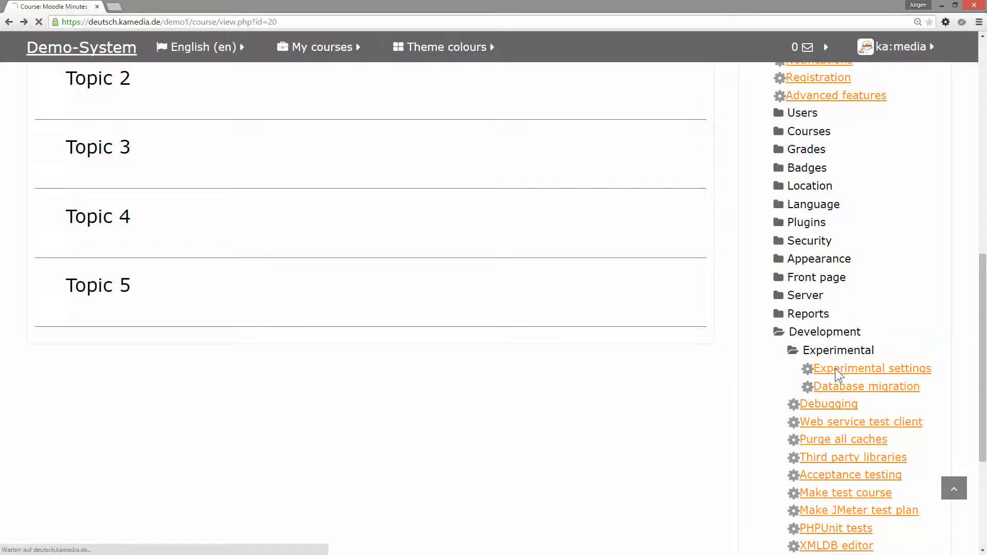
{"action": "left_click", "coordinate": [871, 368]}
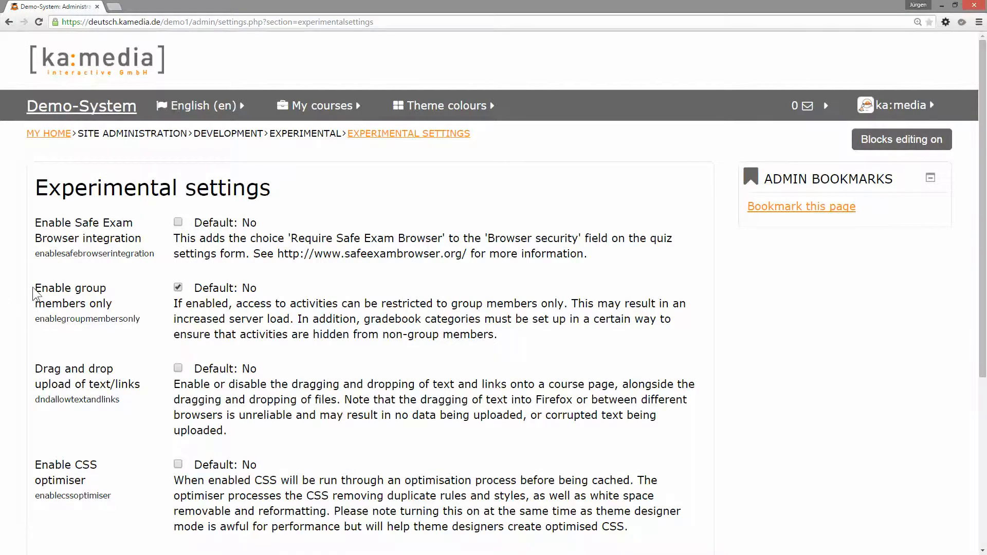
Clear and re-tick 'Enable group members only' so it ends enabled.
{"action": "triple_click", "coordinate": [70, 303]}
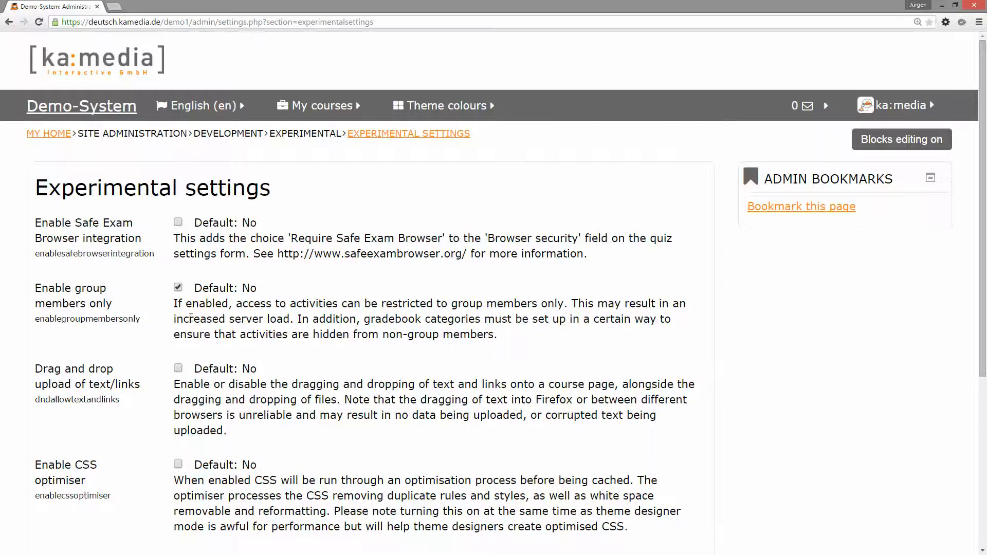
{"action": "left_click", "coordinate": [178, 288]}
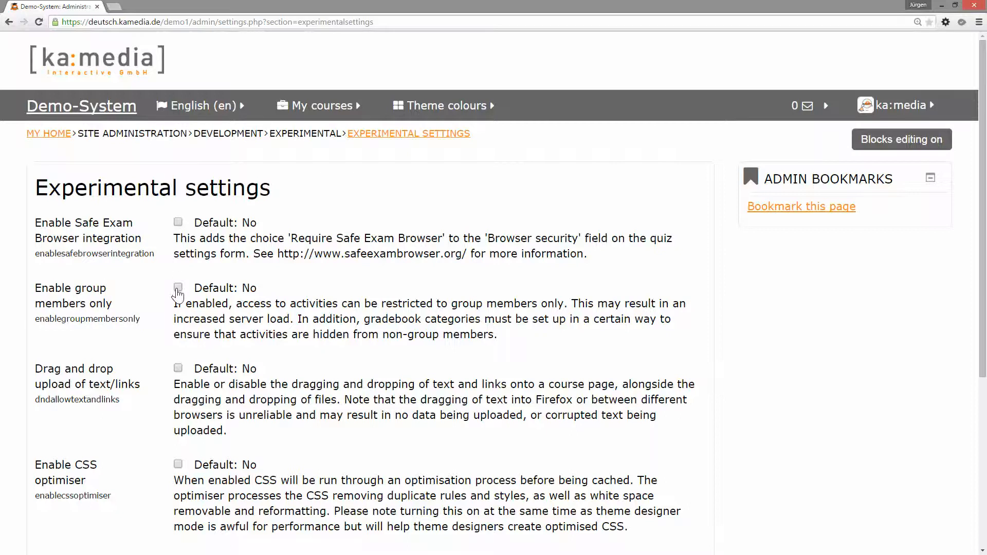
{"action": "left_click", "coordinate": [178, 288]}
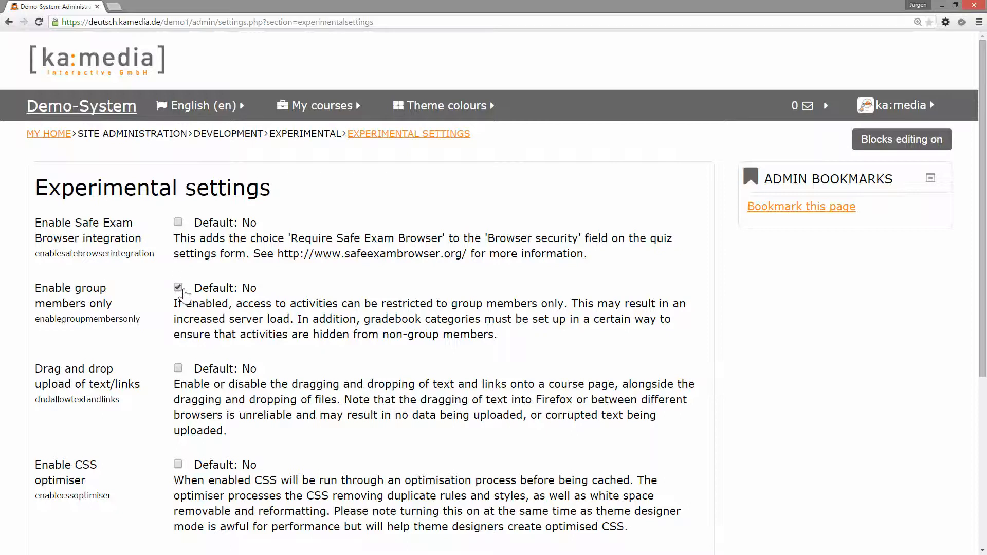